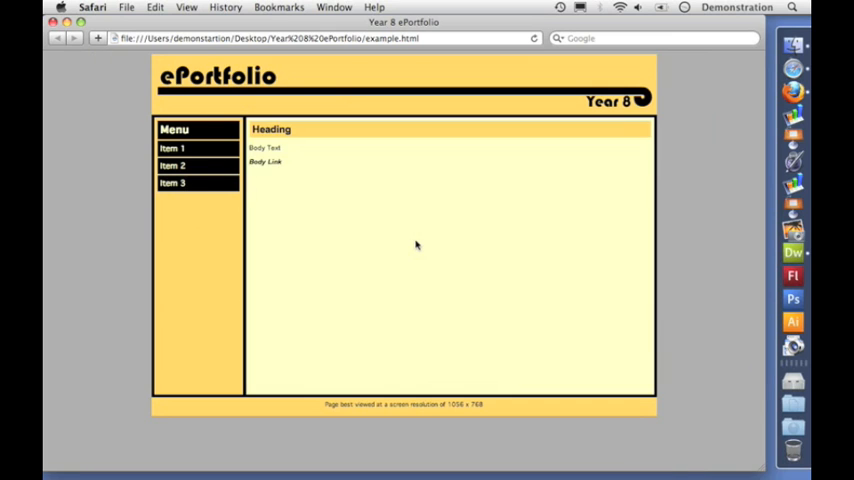
{"action": "mouse_move", "coordinate": [744, 458]}
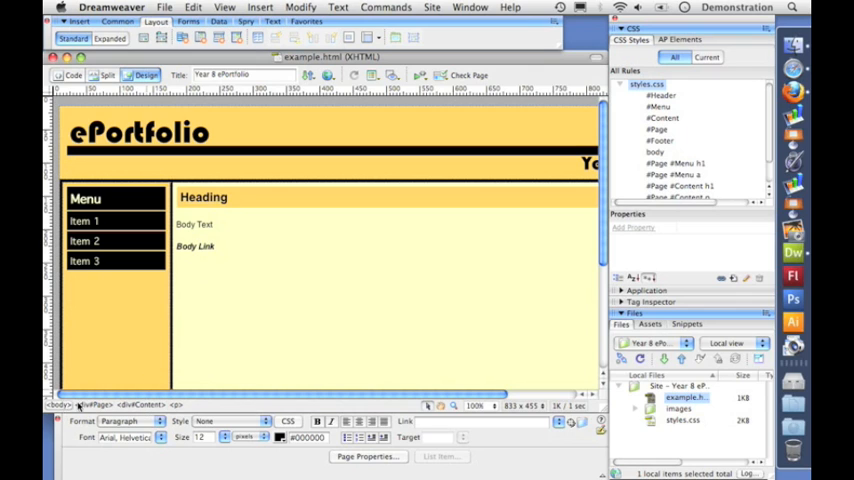
- Make the heading and body content div an editable region named Content, converting the page to a template
{"action": "left_click", "coordinate": [212, 246]}
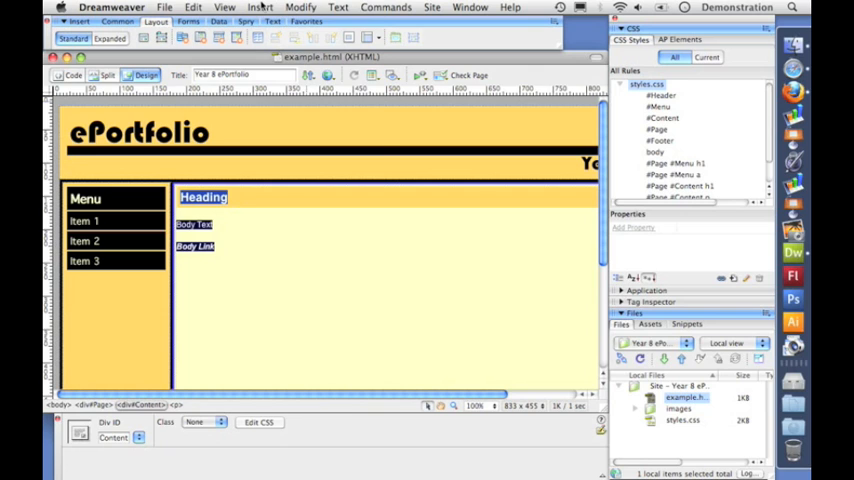
{"action": "left_click", "coordinate": [260, 8]}
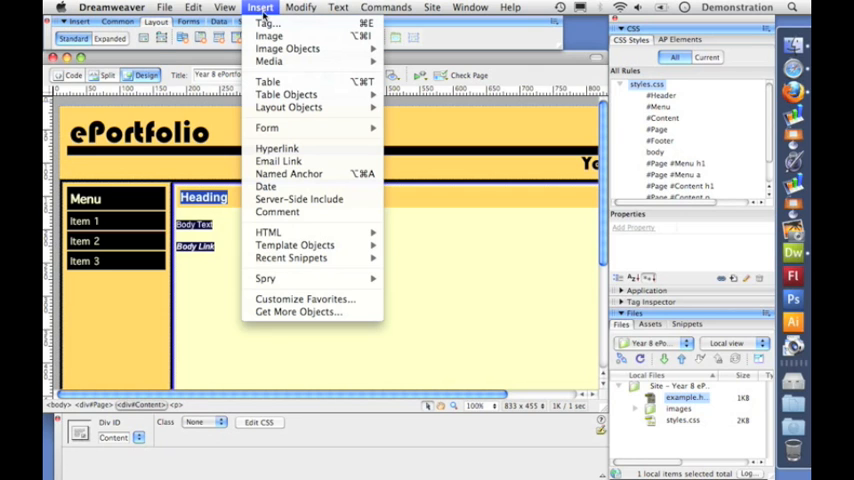
{"action": "mouse_move", "coordinate": [294, 244]}
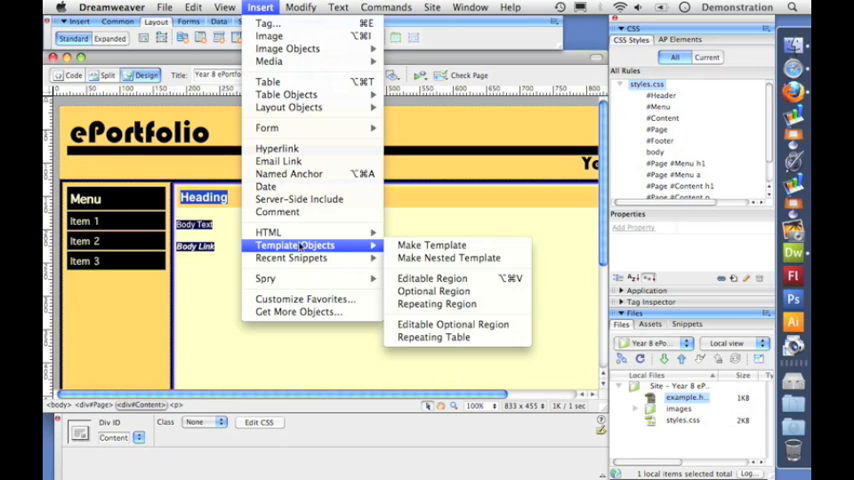
{"action": "mouse_move", "coordinate": [432, 278]}
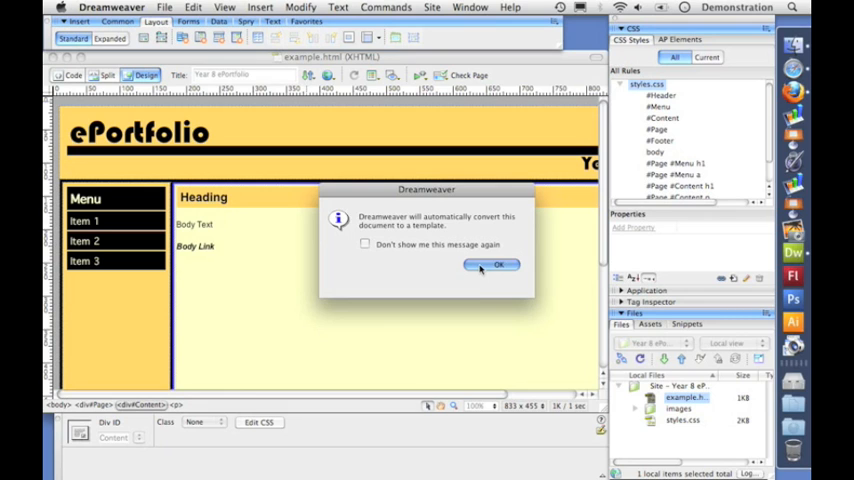
{"action": "left_click", "coordinate": [488, 264]}
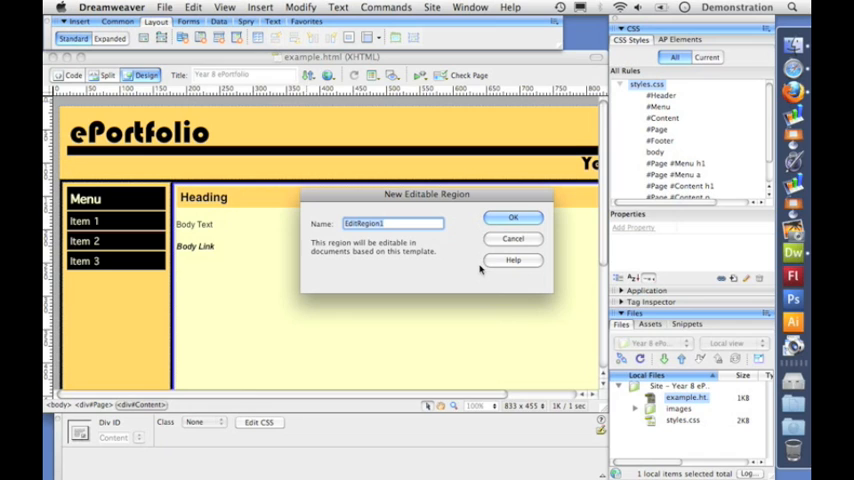
{"action": "type", "text": "Content"}
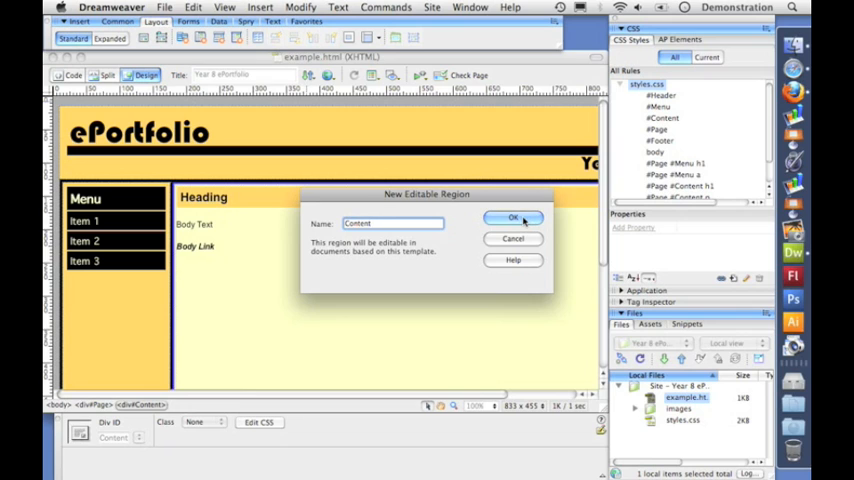
{"action": "left_click", "coordinate": [512, 218]}
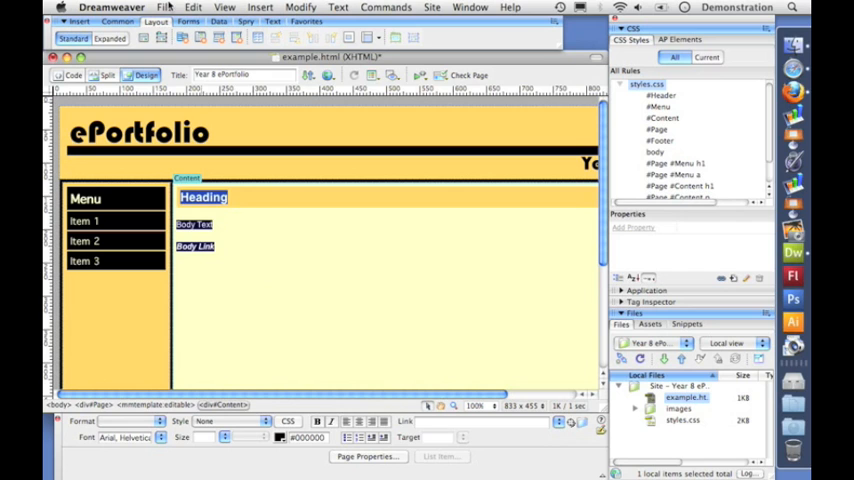
- Save the page as a site template named Template and agree to update its links
{"action": "left_click", "coordinate": [164, 8]}
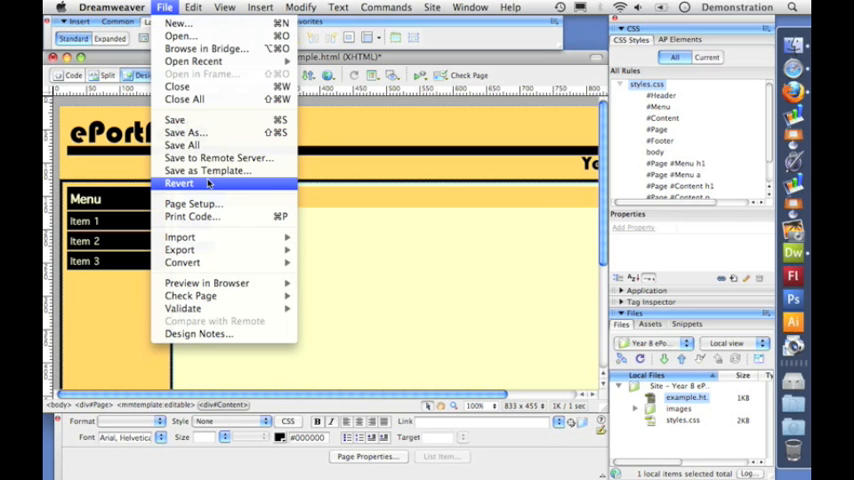
{"action": "mouse_move", "coordinate": [180, 236]}
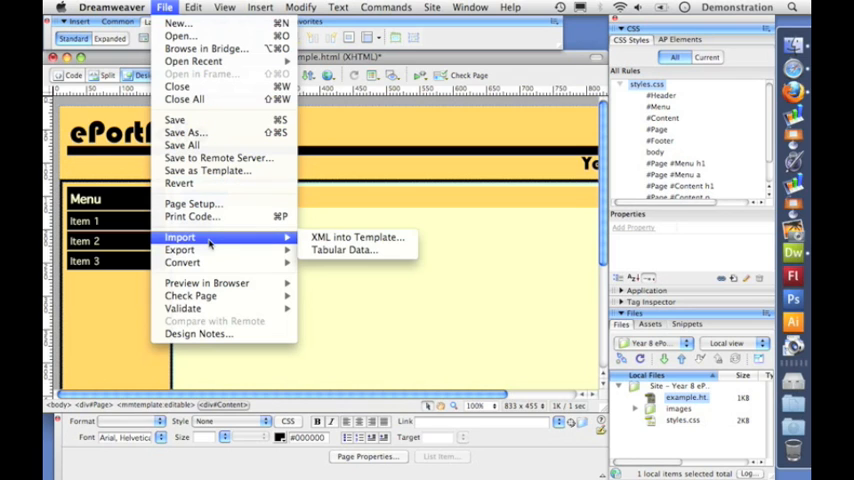
{"action": "mouse_move", "coordinate": [218, 158]}
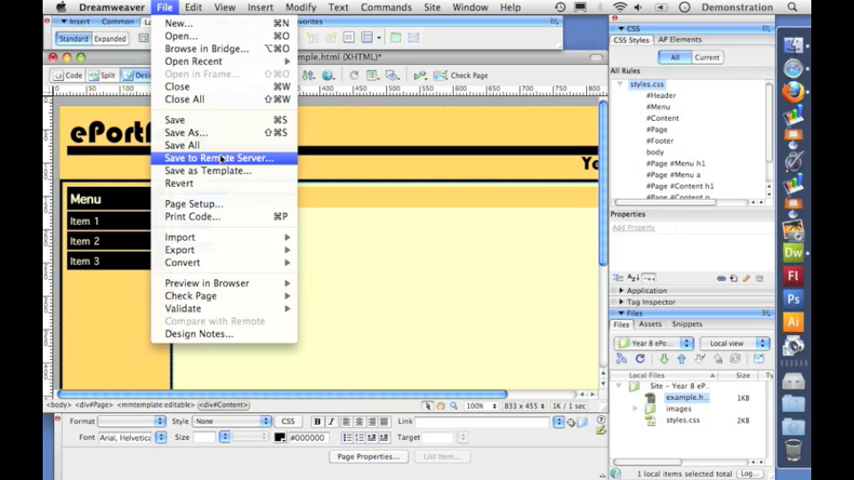
{"action": "mouse_move", "coordinate": [208, 172]}
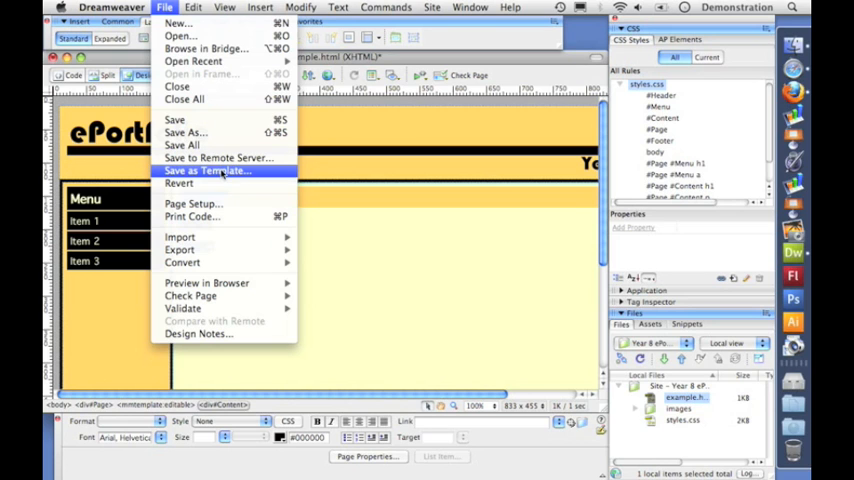
{"action": "left_click", "coordinate": [208, 170]}
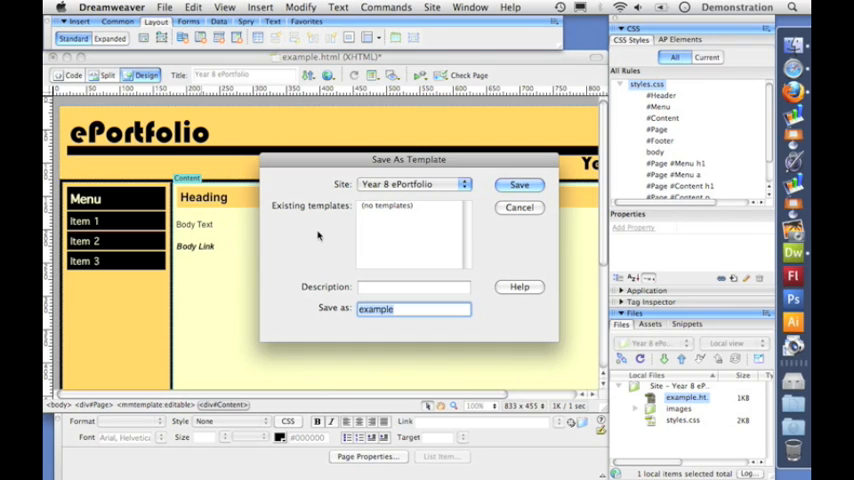
{"action": "type", "text": "Tem"}
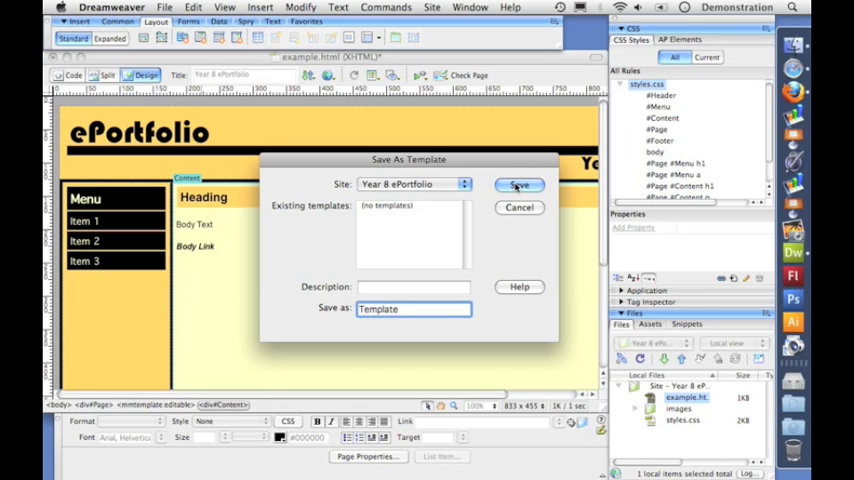
{"action": "left_click", "coordinate": [520, 184]}
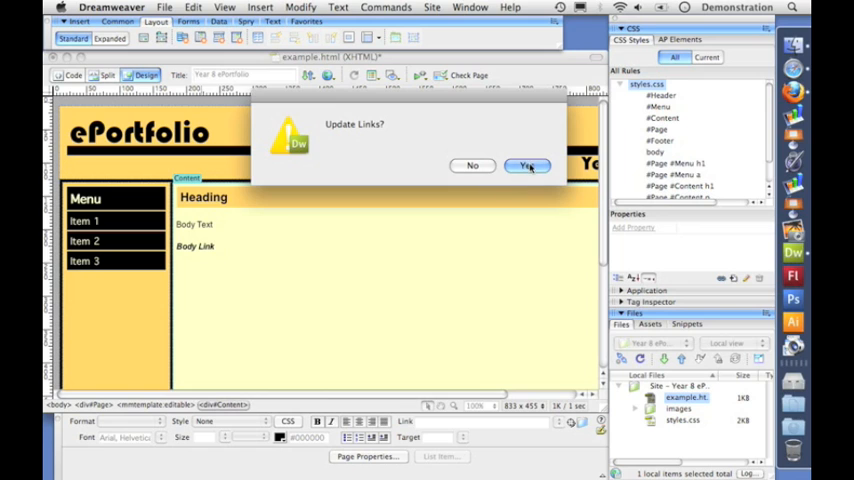
{"action": "left_click", "coordinate": [526, 164]}
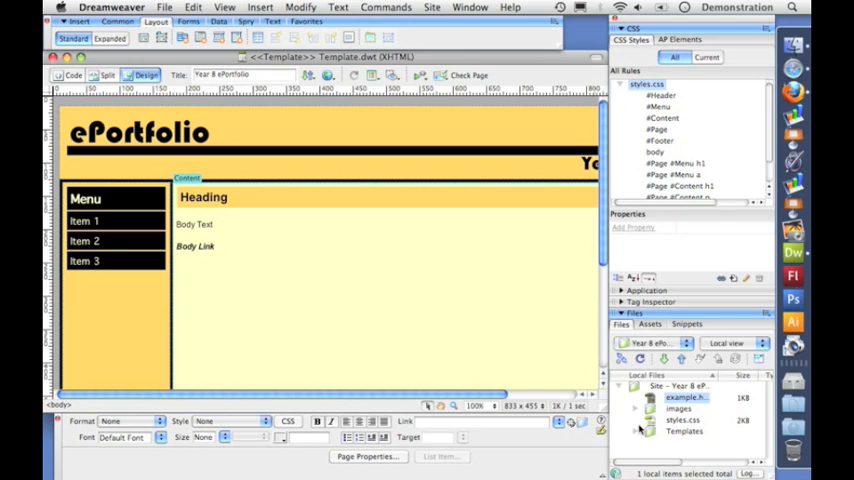
{"action": "mouse_move", "coordinate": [636, 432]}
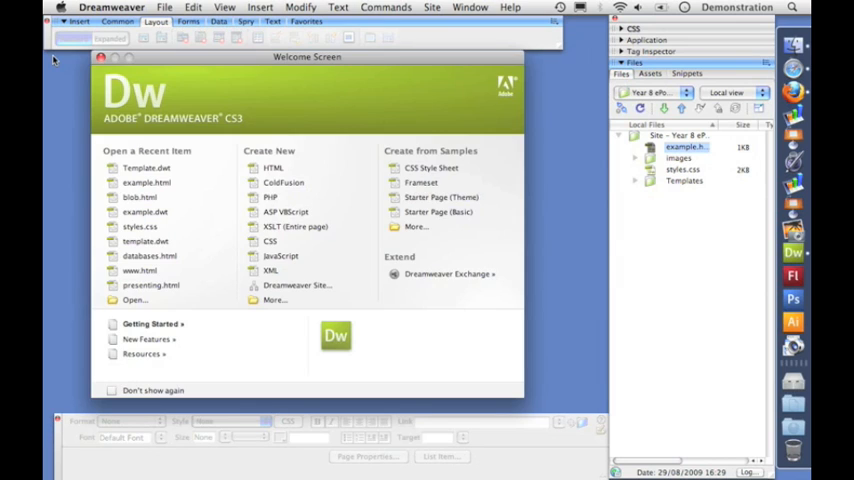
- Create a new untitled page from the Year 8 ePortfolio site's Template
{"action": "left_click", "coordinate": [164, 8]}
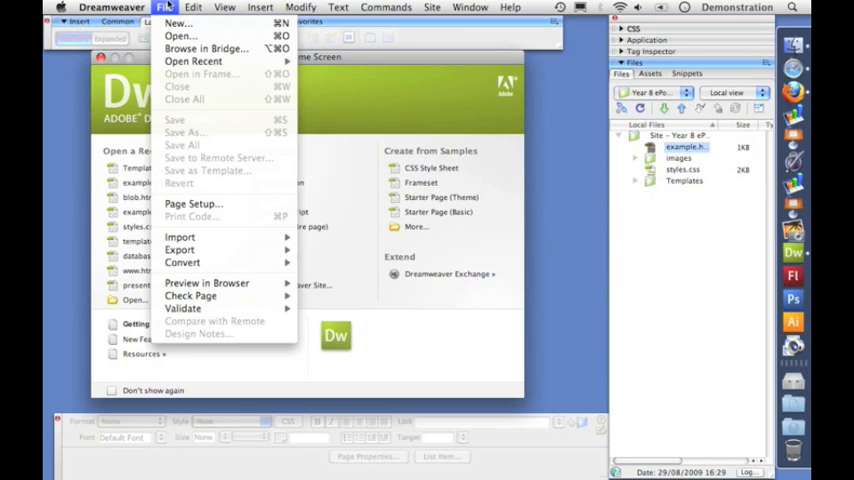
{"action": "left_click", "coordinate": [176, 24]}
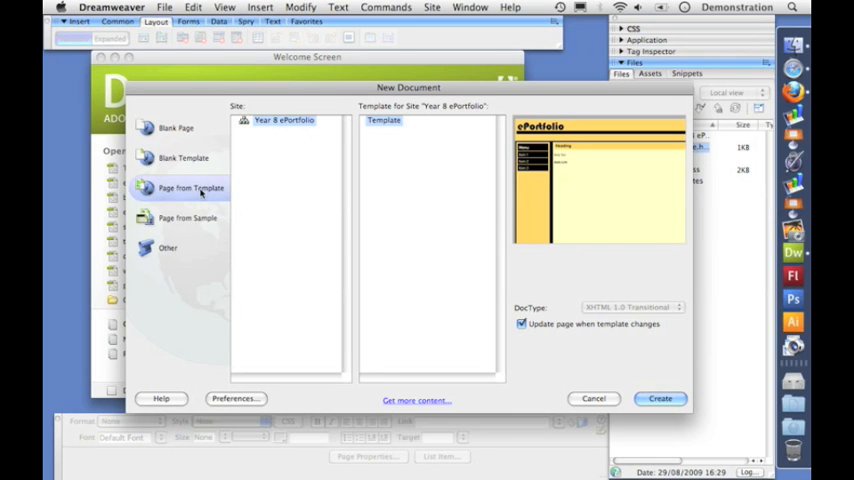
{"action": "mouse_move", "coordinate": [208, 192]}
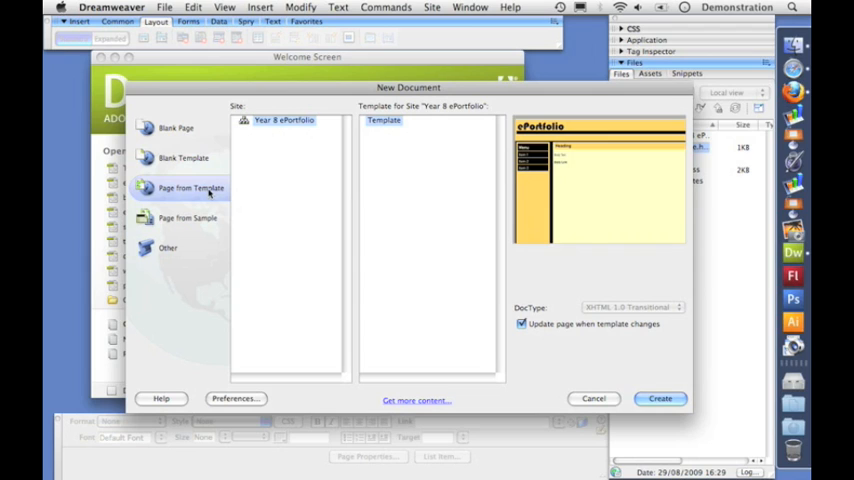
{"action": "mouse_move", "coordinate": [384, 134]}
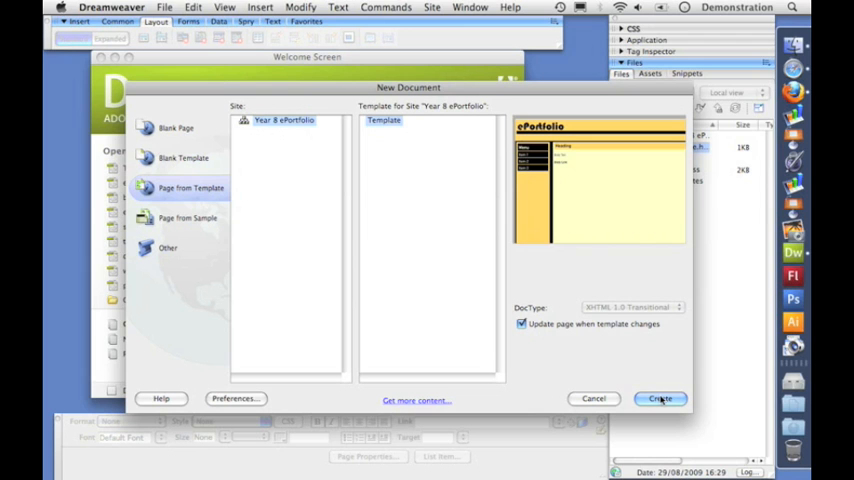
{"action": "left_click", "coordinate": [660, 398]}
{"action": "type", "text": "P"}
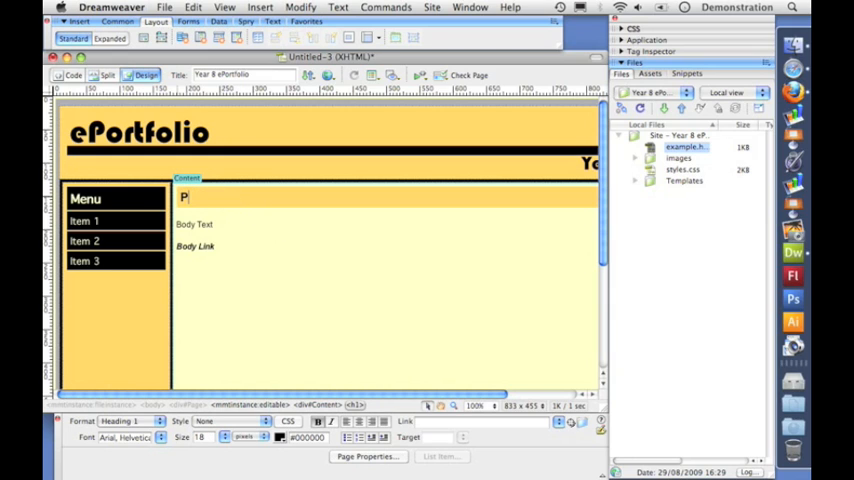
- Retype the heading as Page 1 and save the page as page1.html
{"action": "type", "text": "age 1"}
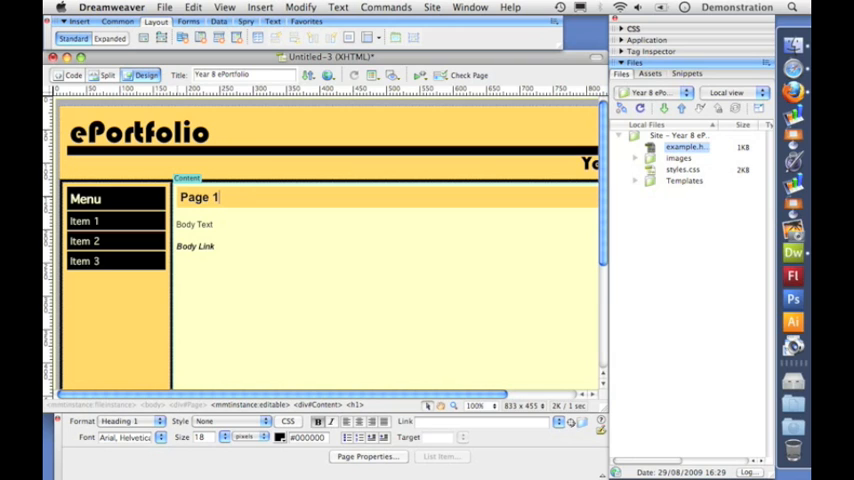
{"action": "left_click", "coordinate": [164, 8]}
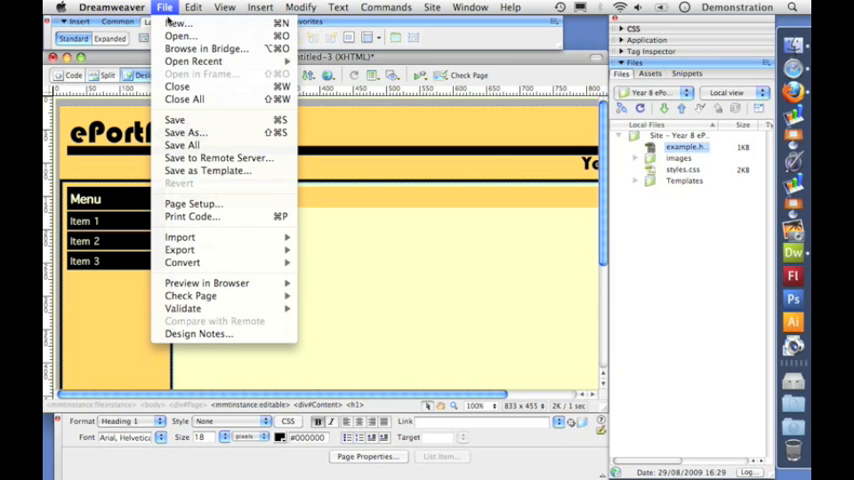
{"action": "left_click", "coordinate": [184, 132]}
{"action": "type", "text": "page1.html"}
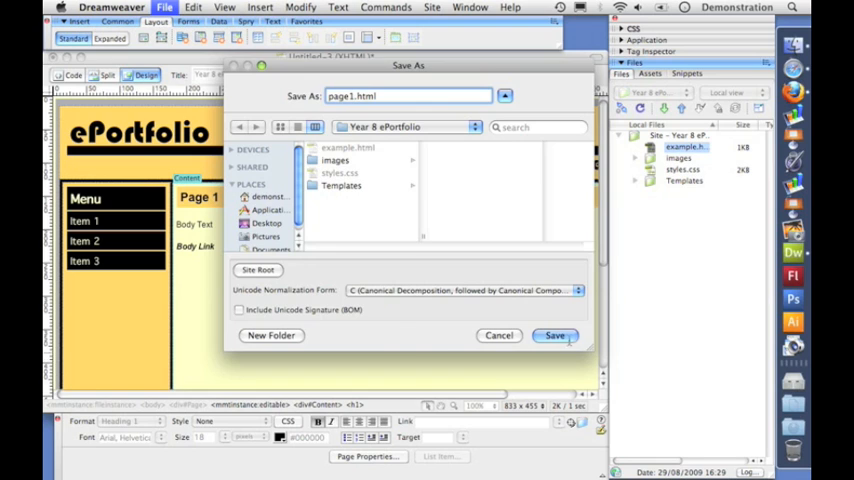
{"action": "left_click", "coordinate": [556, 336]}
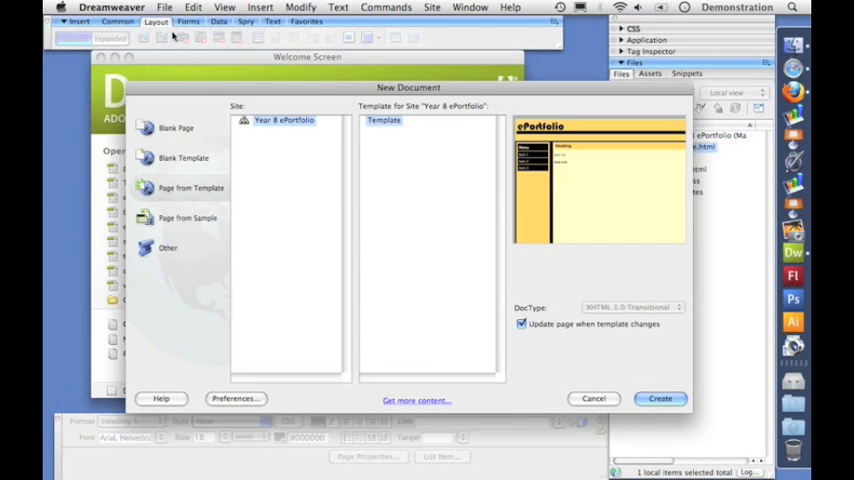
{"action": "mouse_move", "coordinate": [656, 370]}
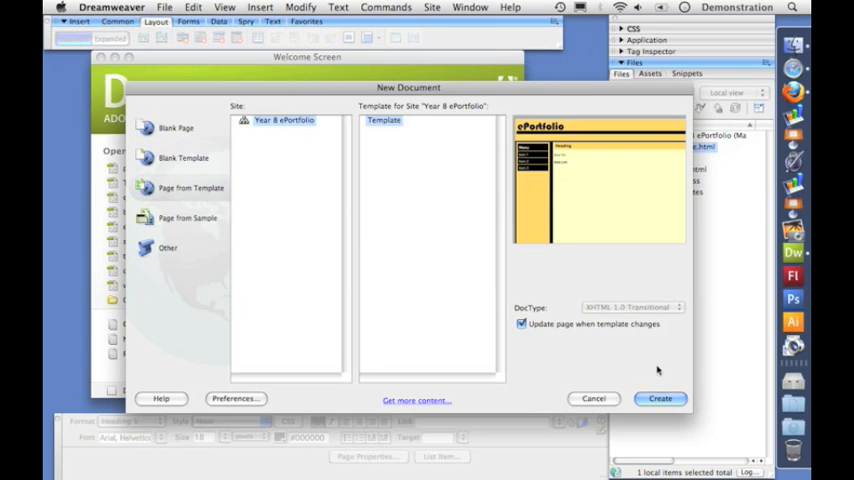
- Create a second template page headed Page 2 and save it as page2.html
{"action": "left_click", "coordinate": [660, 398]}
{"action": "type", "text": "P"}
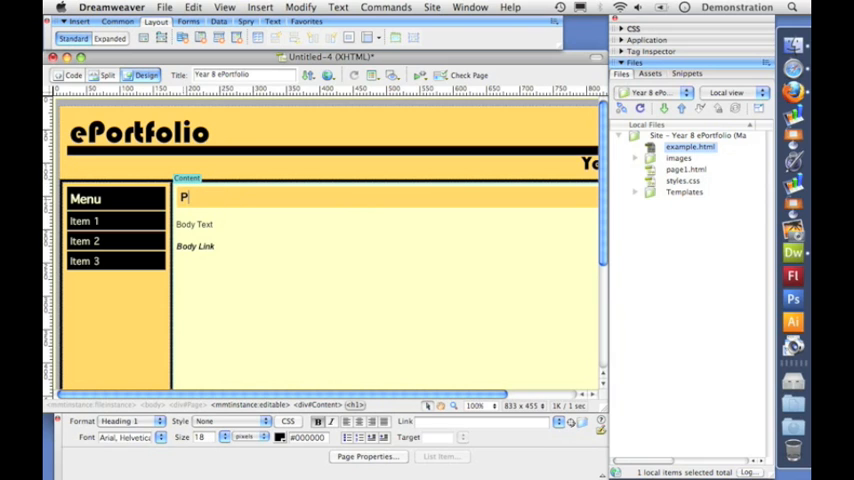
{"action": "type", "text": "age 2"}
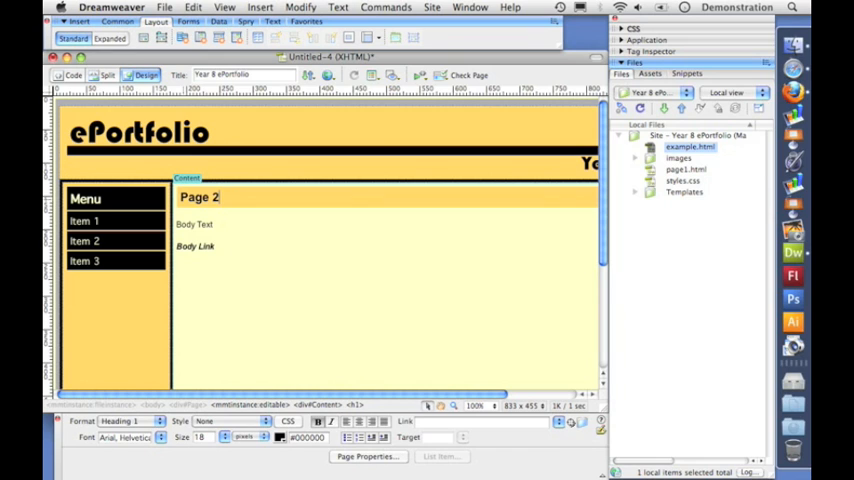
{"action": "left_click", "coordinate": [164, 8]}
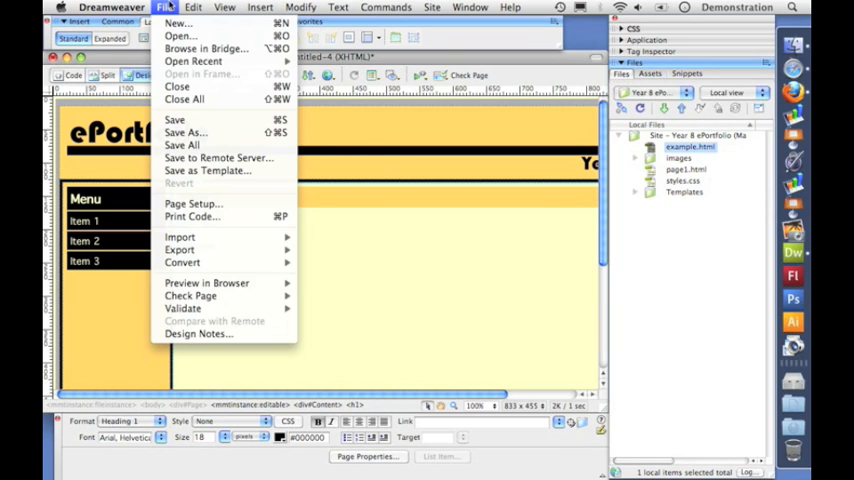
{"action": "left_click", "coordinate": [184, 132]}
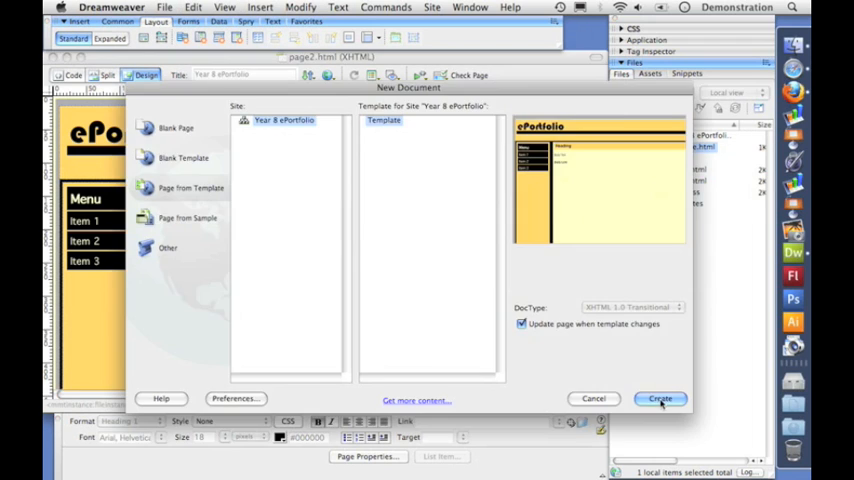
- Create and save two more template pages as page3.html and page4.html
{"action": "left_click", "coordinate": [660, 398]}
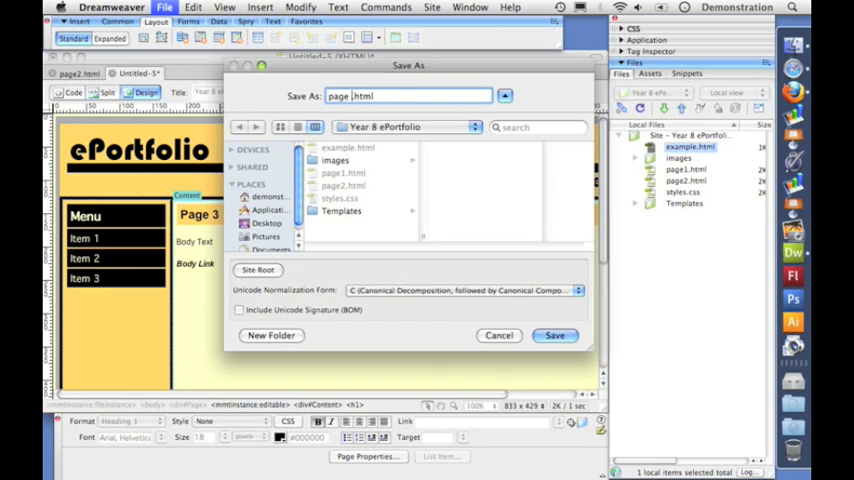
{"action": "left_click", "coordinate": [556, 336]}
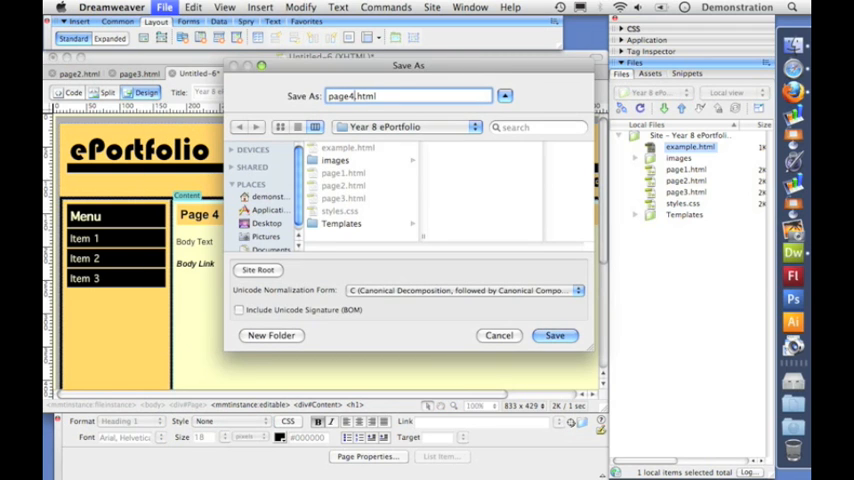
{"action": "left_click", "coordinate": [556, 336]}
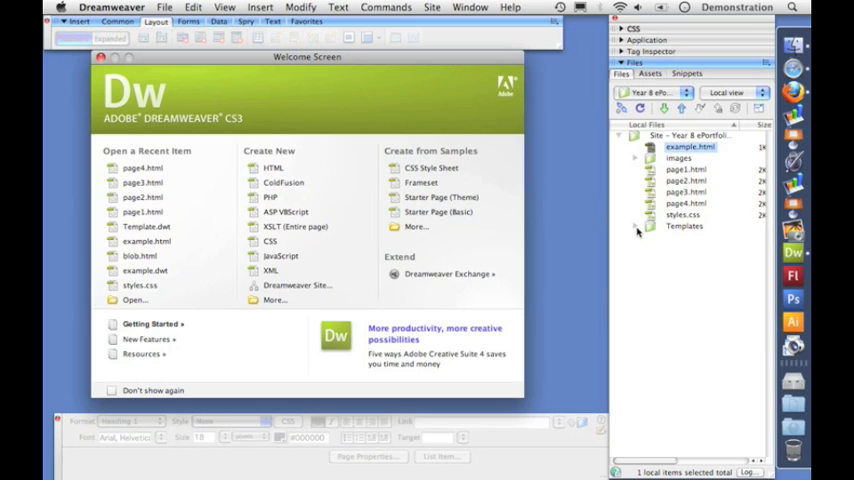
- Open Template.dwt from the Templates folder and retype the menu items as Page 1–3 plus a new Page 4
{"action": "left_click", "coordinate": [636, 226]}
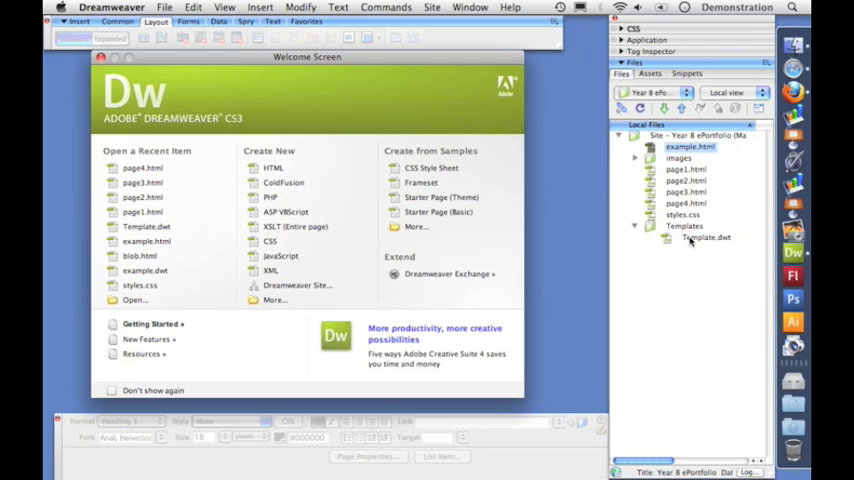
{"action": "double_click", "coordinate": [708, 236]}
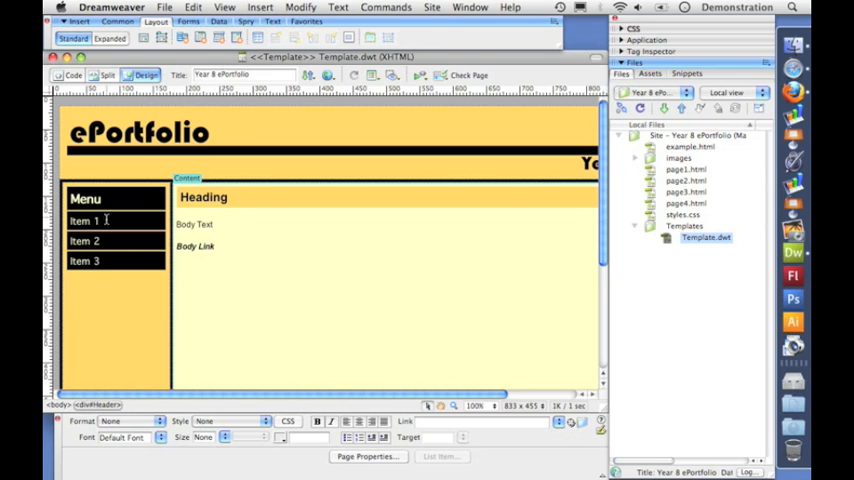
{"action": "type", "text": "Pag"}
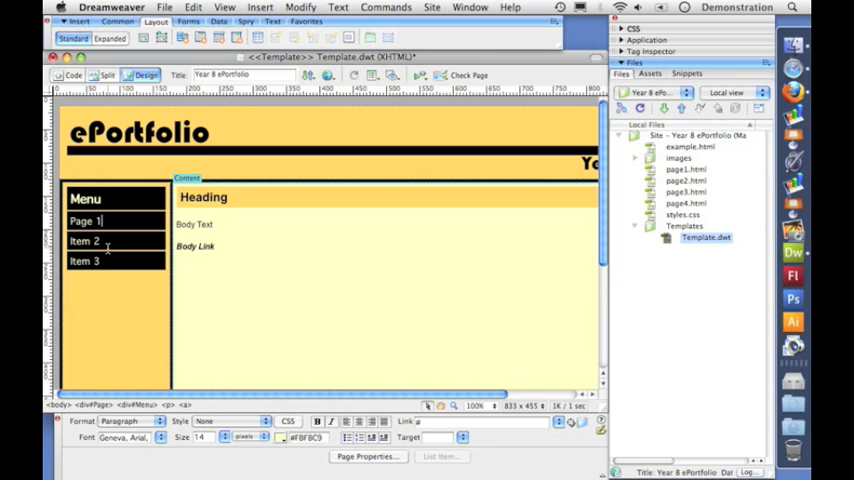
{"action": "type", "text": "Pag"}
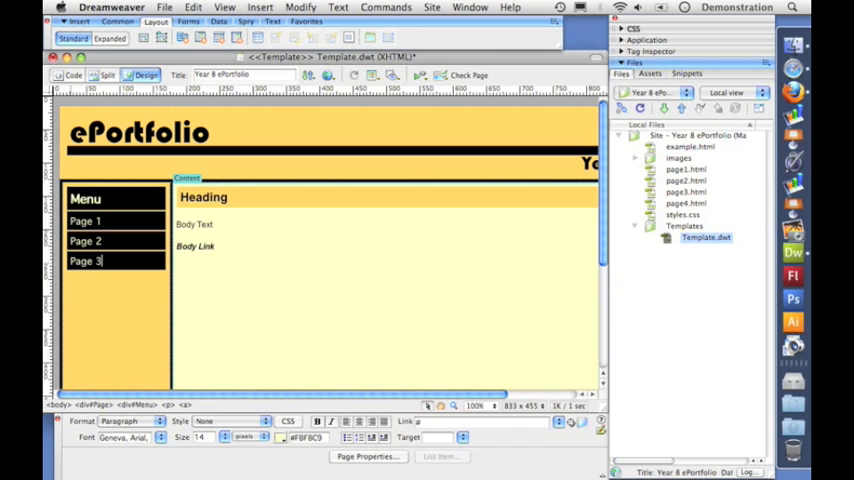
{"action": "type", "text": "Page 4"}
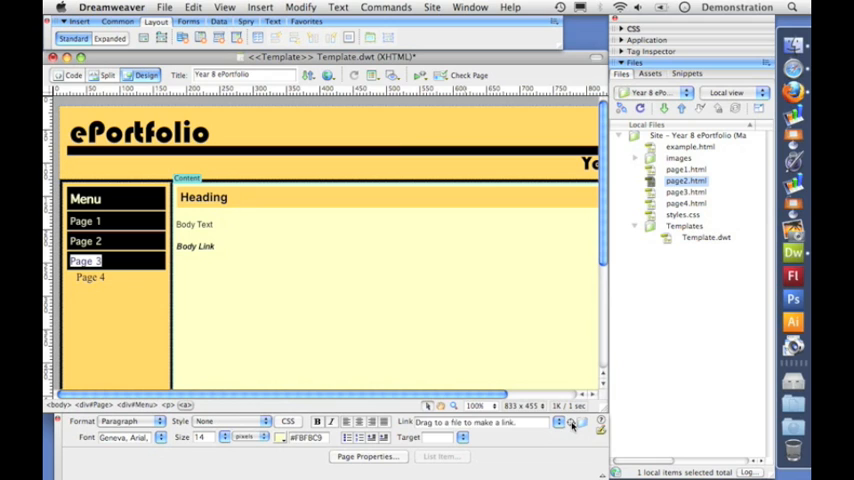
- Link the Page 3 and Page 4 menu items to page3.html and page4.html
{"action": "left_click", "coordinate": [684, 192]}
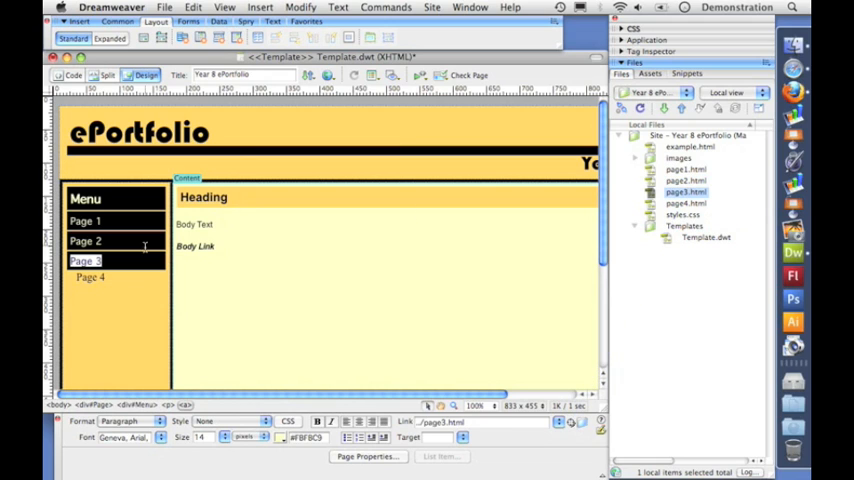
{"action": "left_click", "coordinate": [90, 276]}
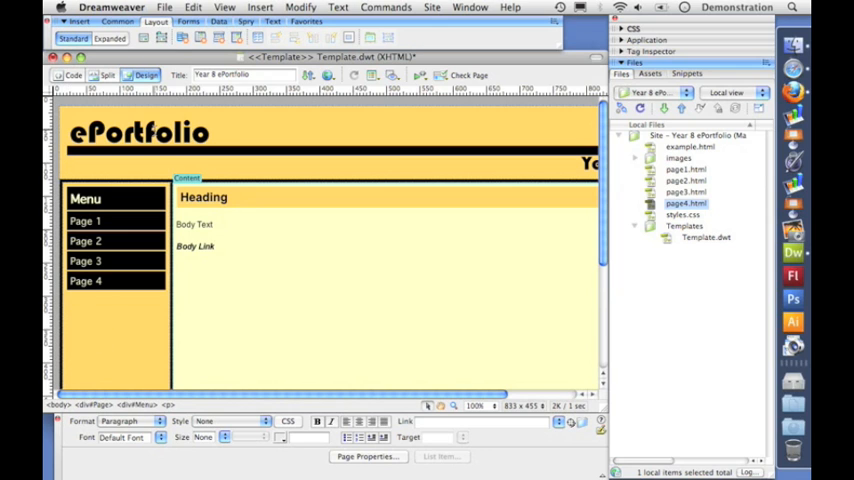
- Save the template and update page1–page4.html with its menu changes
{"action": "left_click", "coordinate": [164, 8]}
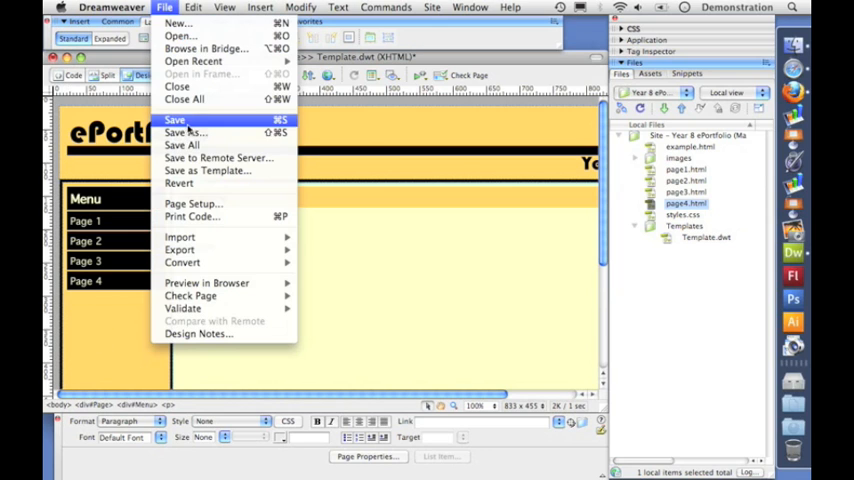
{"action": "left_click", "coordinate": [174, 120]}
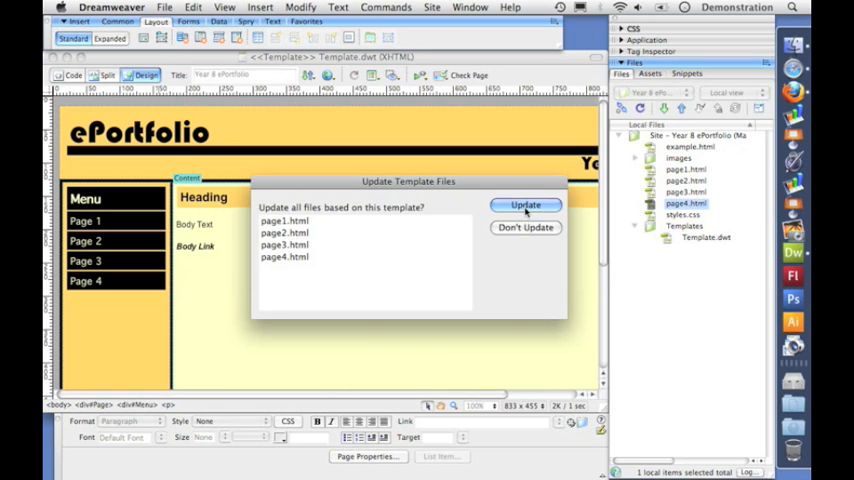
{"action": "left_click", "coordinate": [524, 204]}
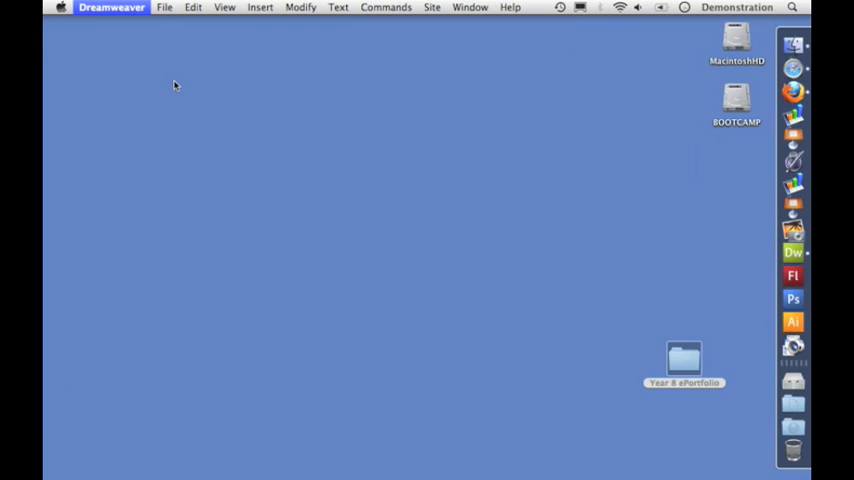
- From the Year 8 ePortfolio folder in Finder, open page1.html in Safari
{"action": "double_click", "coordinate": [684, 360]}
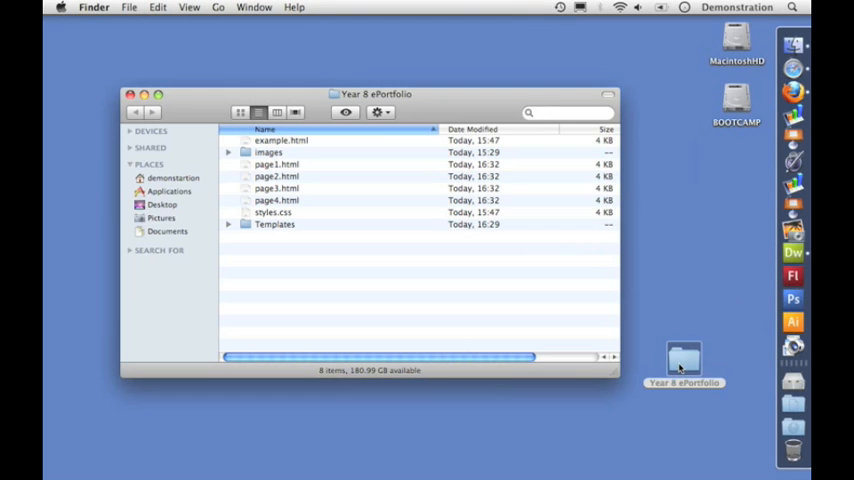
{"action": "left_click", "coordinate": [276, 164]}
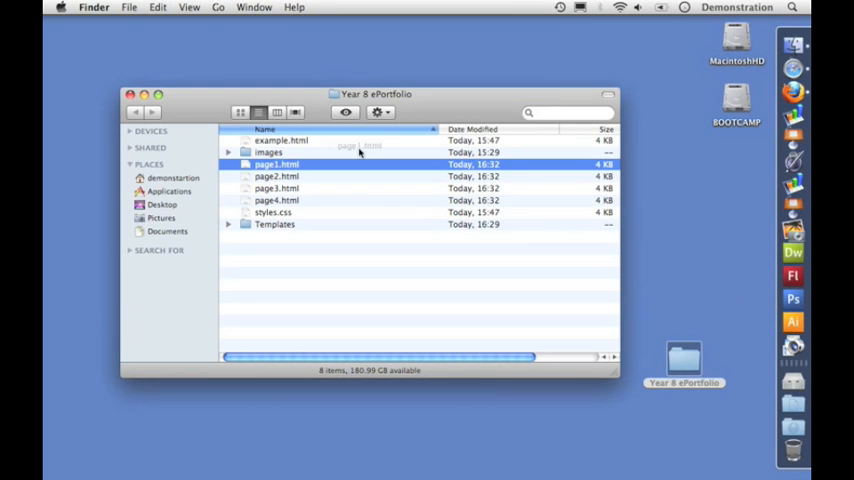
{"action": "double_click", "coordinate": [276, 164]}
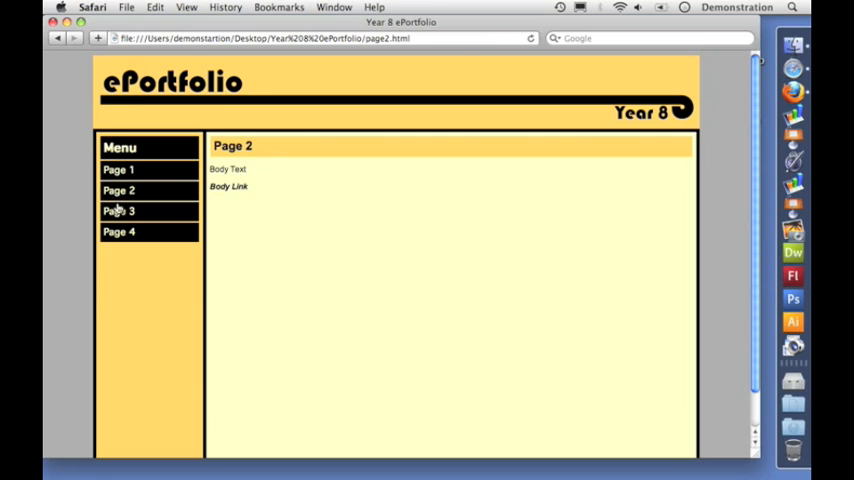
- Click through the Page 1–4 menu links, confirming each loads its matching page
{"action": "left_click", "coordinate": [118, 232]}
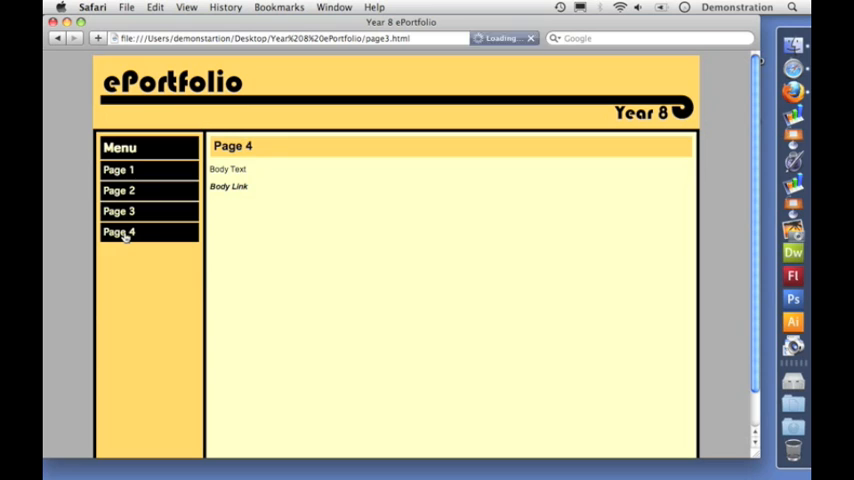
{"action": "left_click", "coordinate": [118, 190]}
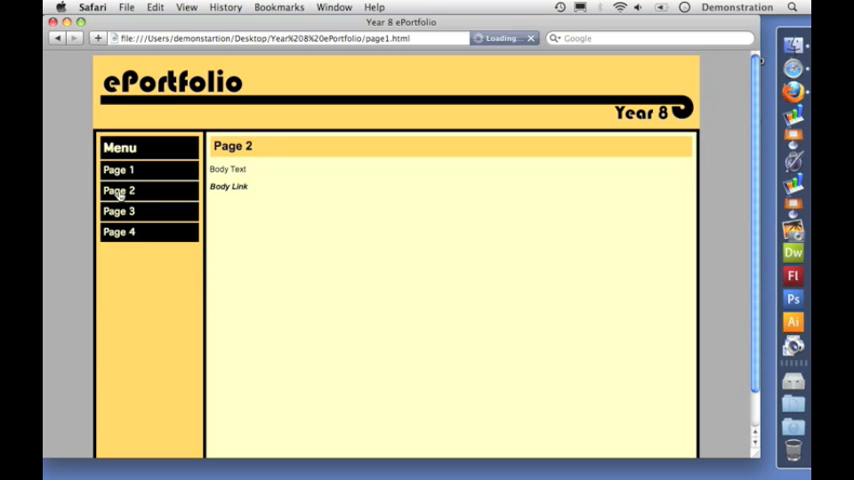
{"action": "left_click", "coordinate": [118, 210]}
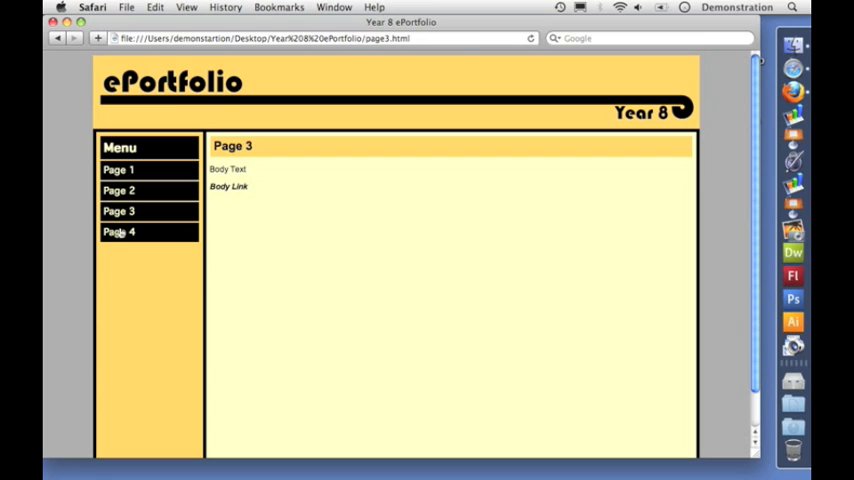
{"action": "left_click", "coordinate": [118, 232]}
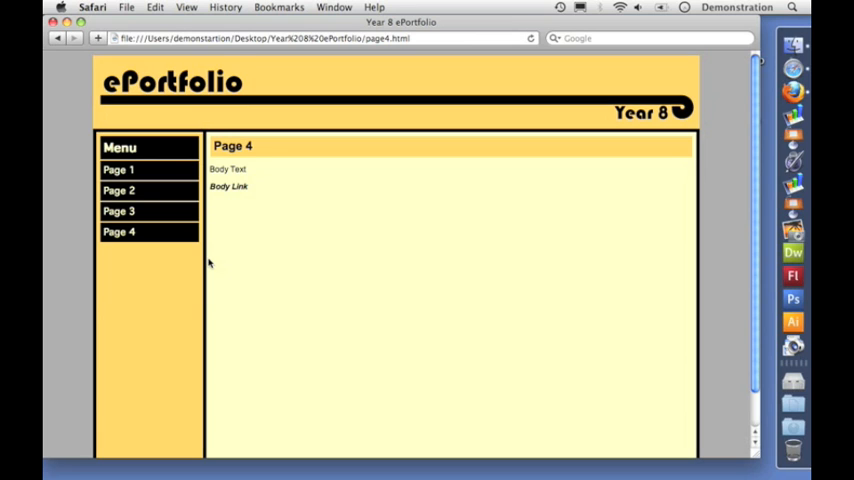
{"action": "mouse_move", "coordinate": [264, 198]}
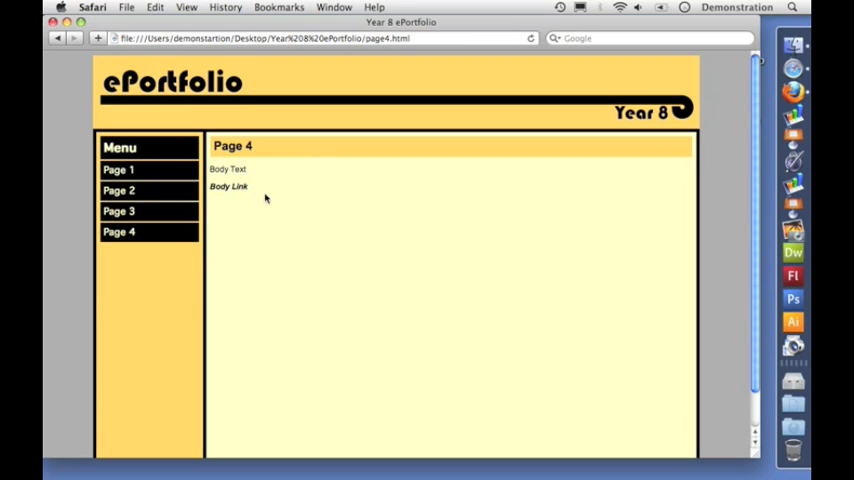
{"action": "mouse_move", "coordinate": [142, 168]}
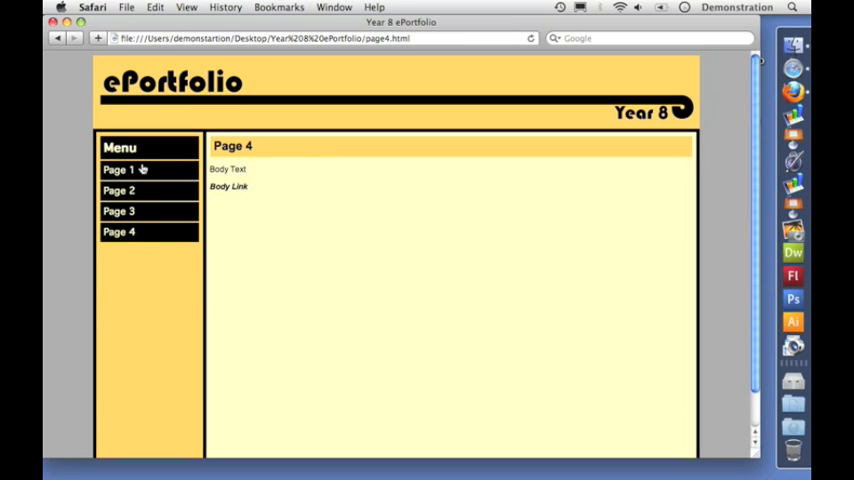